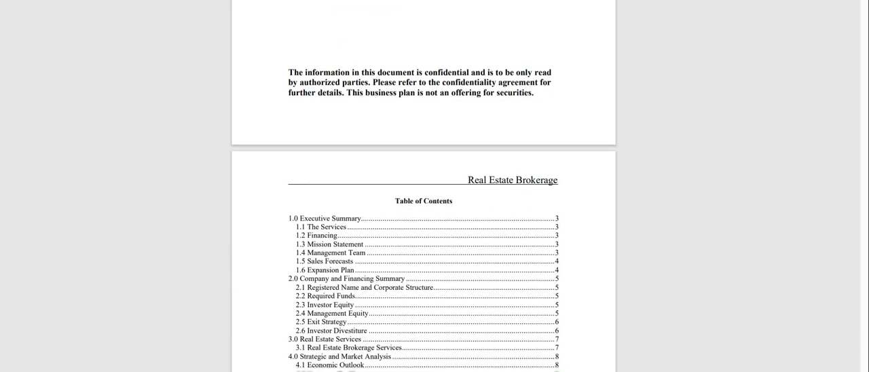
Scroll through Breakeven, Business Ratios, Profit and Loss and Cash Flow pages to the Year 3 cash flow table.
{"action": "scroll", "scroll_direction": "down", "scroll_amount": 3}
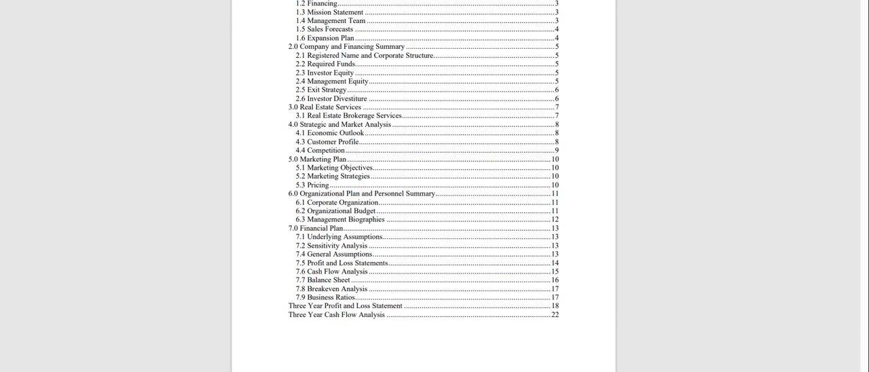
{"action": "scroll", "scroll_direction": "down", "scroll_amount": 3}
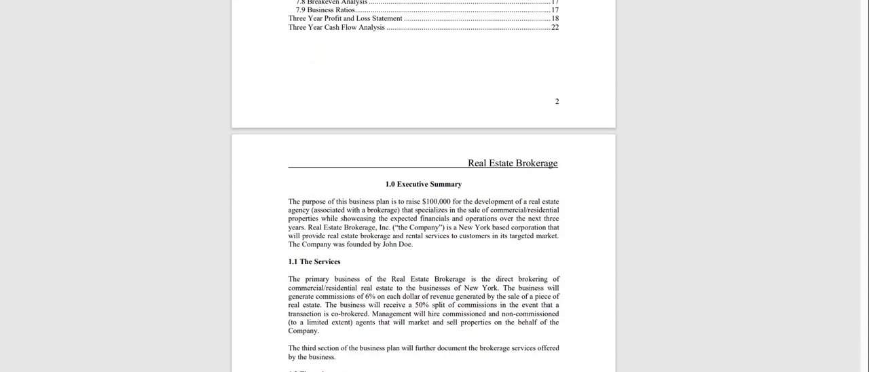
{"action": "scroll", "scroll_direction": "down", "scroll_amount": 3}
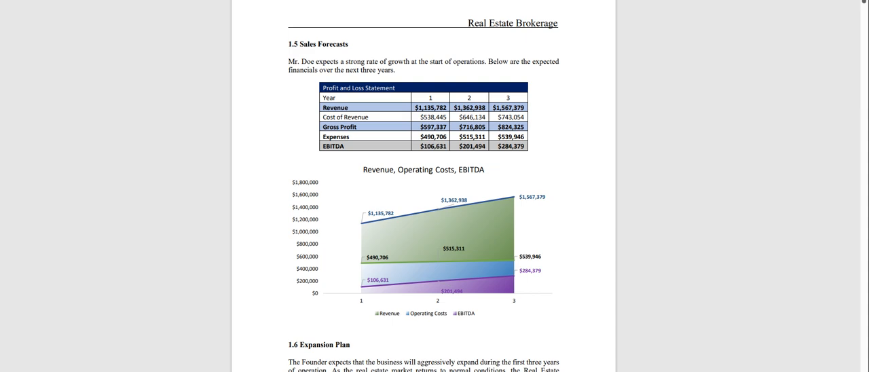
{"action": "scroll", "scroll_direction": "down", "scroll_amount": 3}
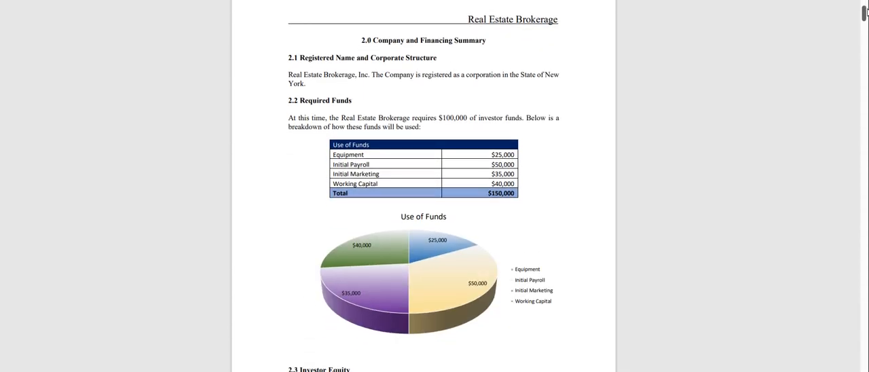
{"action": "scroll", "scroll_direction": "down", "scroll_amount": 3}
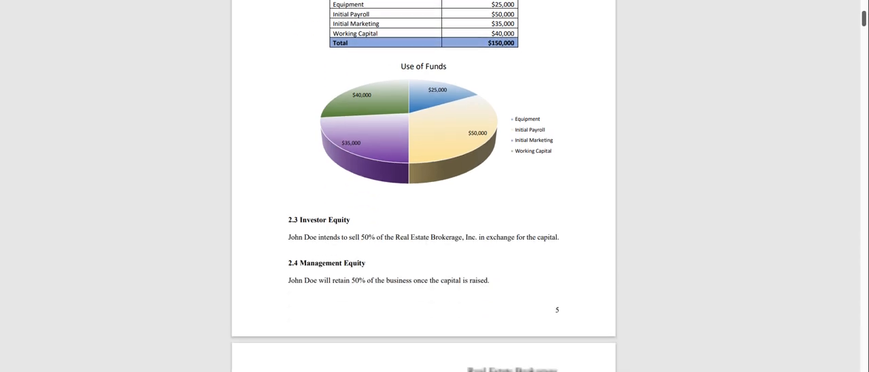
{"action": "scroll", "scroll_direction": "down", "scroll_amount": 3}
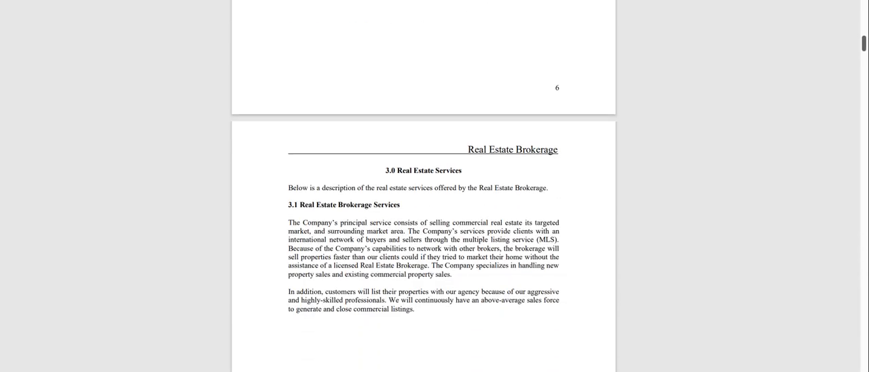
{"action": "scroll", "scroll_direction": "down", "scroll_amount": 3}
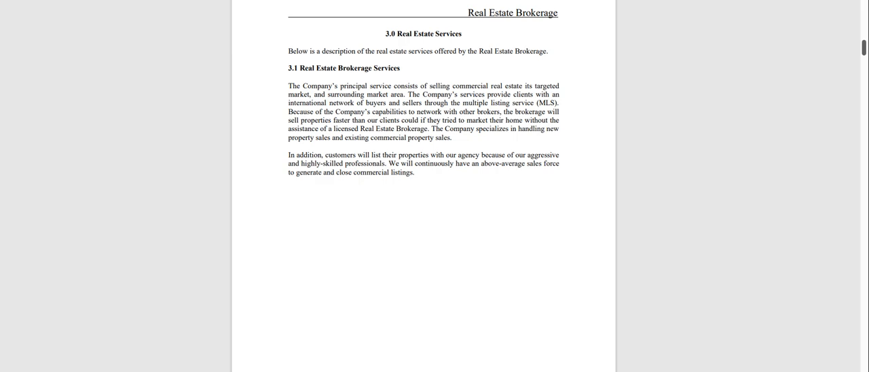
{"action": "scroll", "scroll_direction": "down", "scroll_amount": 3}
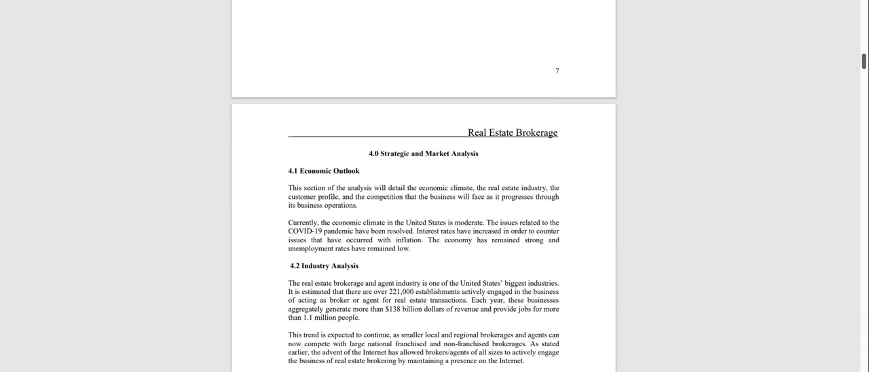
{"action": "scroll", "scroll_direction": "down", "scroll_amount": 3}
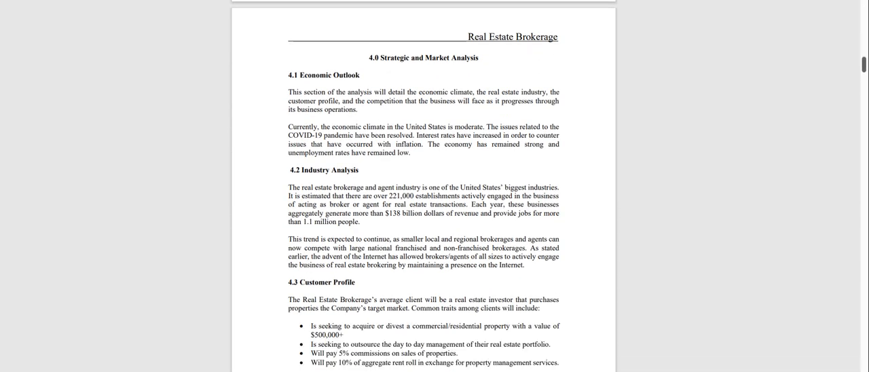
{"action": "scroll", "scroll_direction": "down", "scroll_amount": 3}
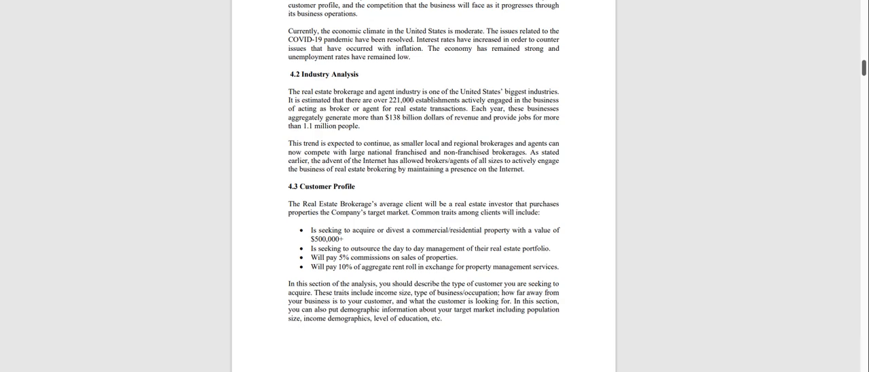
{"action": "scroll", "scroll_direction": "down", "scroll_amount": 3}
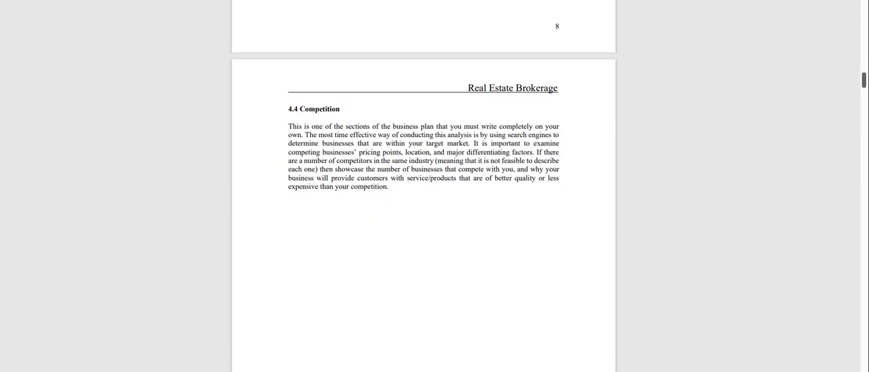
{"action": "scroll", "scroll_direction": "down", "scroll_amount": 3}
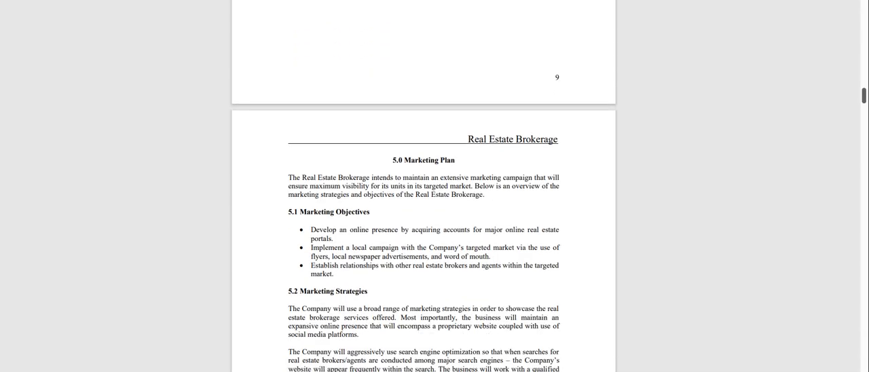
{"action": "scroll", "scroll_direction": "down", "scroll_amount": 3}
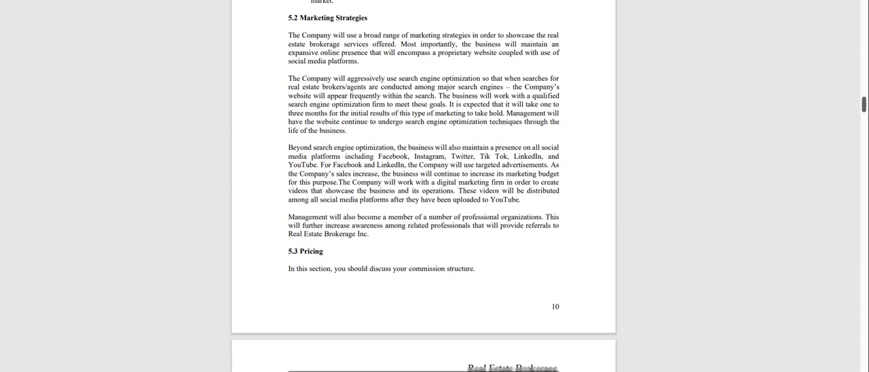
{"action": "scroll", "scroll_direction": "down", "scroll_amount": 3}
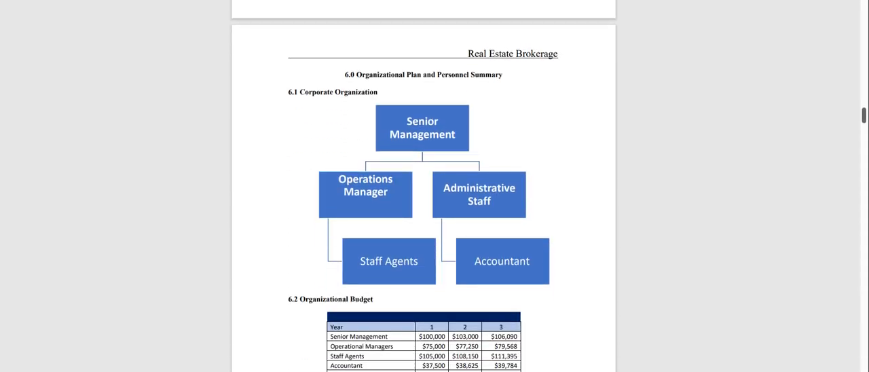
{"action": "scroll", "scroll_direction": "down", "scroll_amount": 3}
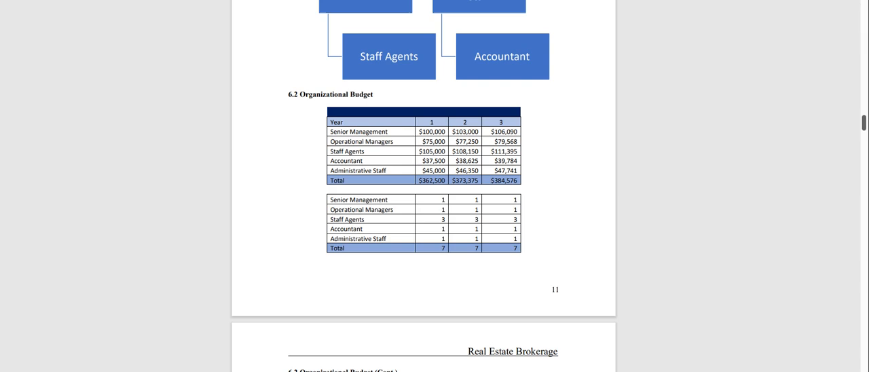
{"action": "scroll", "scroll_direction": "down", "scroll_amount": 3}
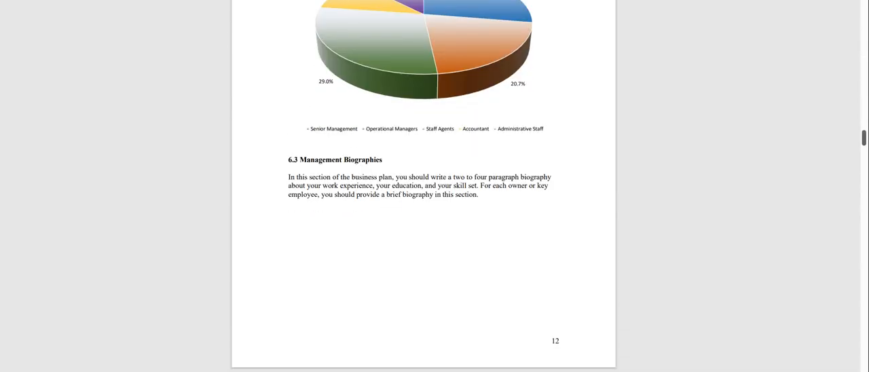
{"action": "scroll", "scroll_direction": "down", "scroll_amount": 3}
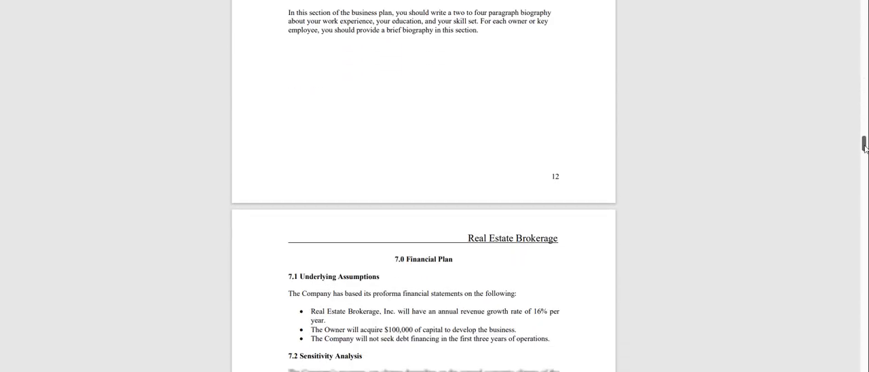
{"action": "scroll", "scroll_direction": "down", "scroll_amount": 3}
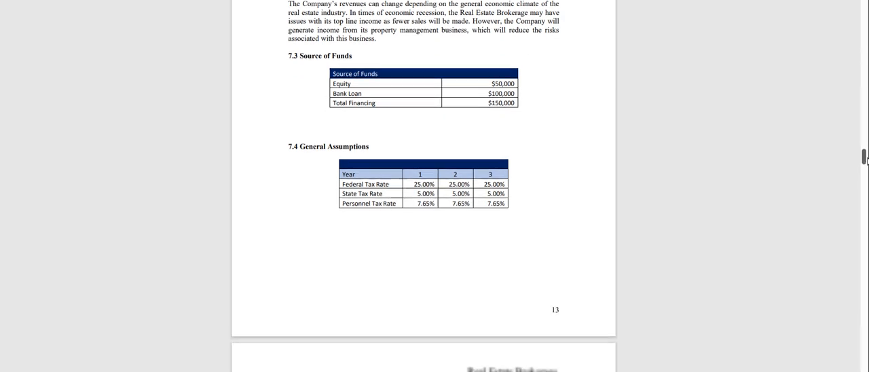
{"action": "scroll", "scroll_direction": "down", "scroll_amount": 3}
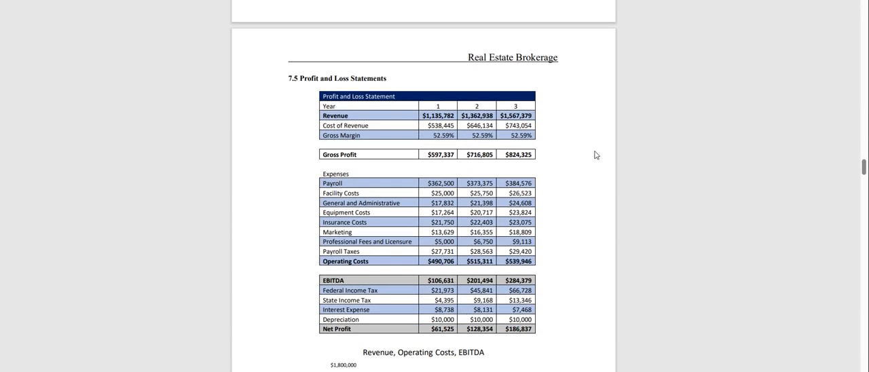
{"action": "scroll", "scroll_direction": "down", "scroll_amount": 3}
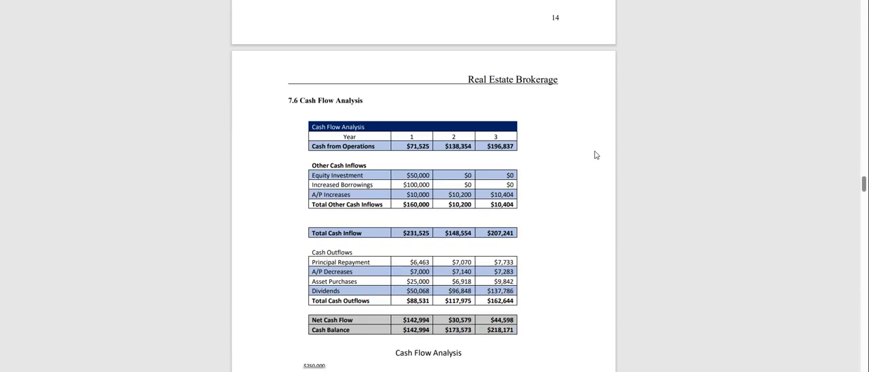
{"action": "scroll", "scroll_direction": "down", "scroll_amount": 3}
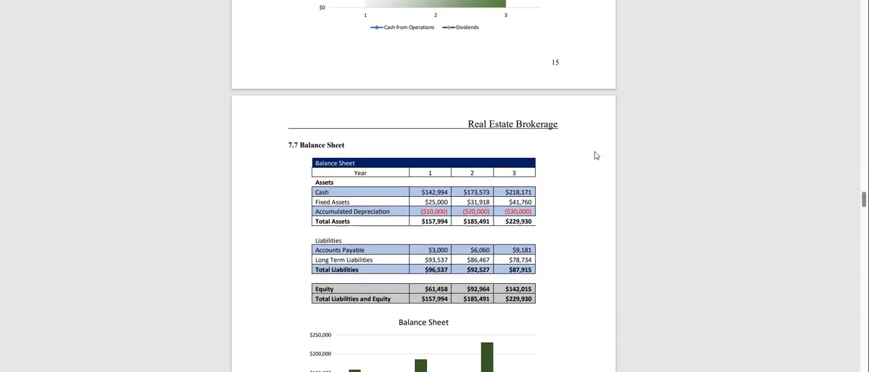
{"action": "scroll", "scroll_direction": "down", "scroll_amount": 3}
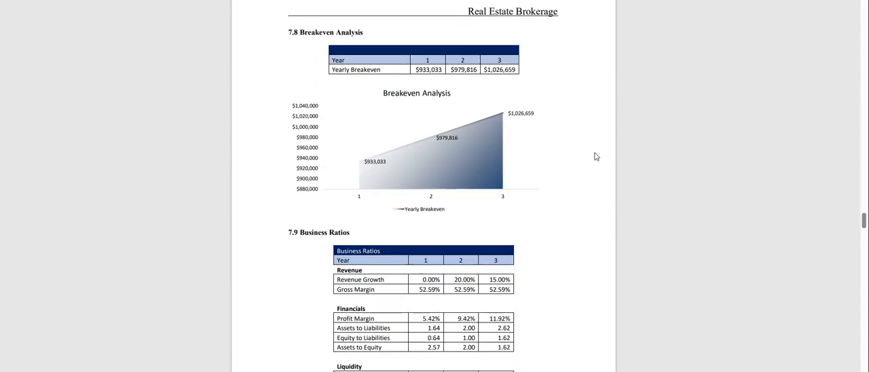
{"action": "scroll", "scroll_direction": "down", "scroll_amount": 3}
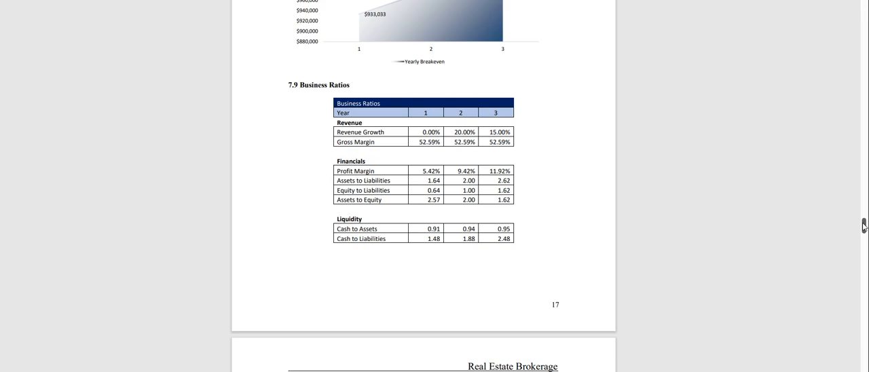
{"action": "scroll", "scroll_direction": "down", "scroll_amount": 3}
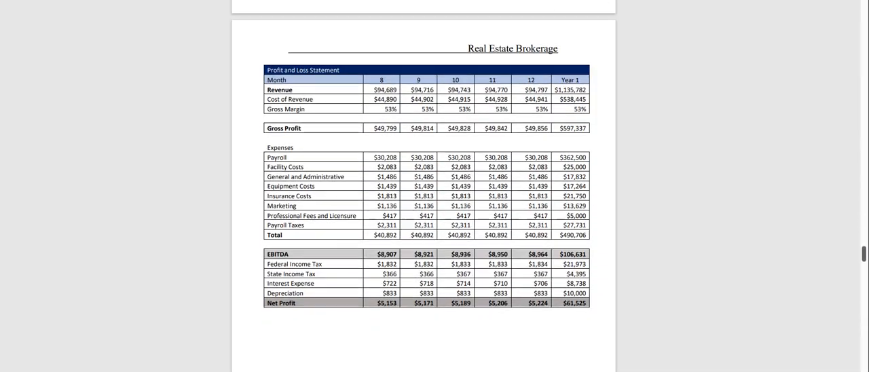
{"action": "scroll", "scroll_direction": "down", "scroll_amount": 3}
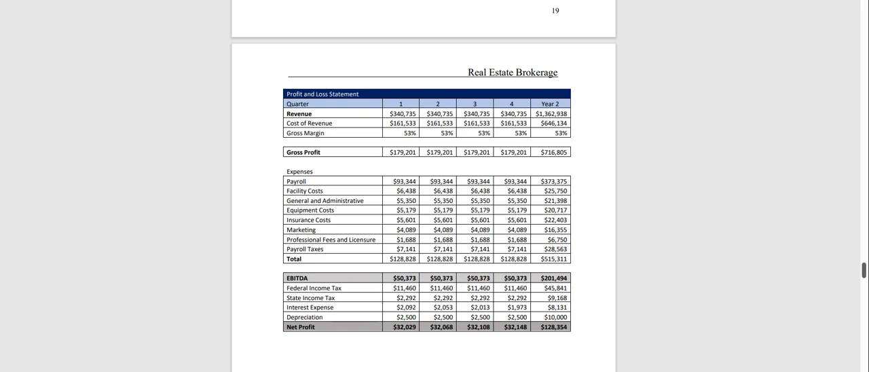
{"action": "scroll", "scroll_direction": "down", "scroll_amount": 3}
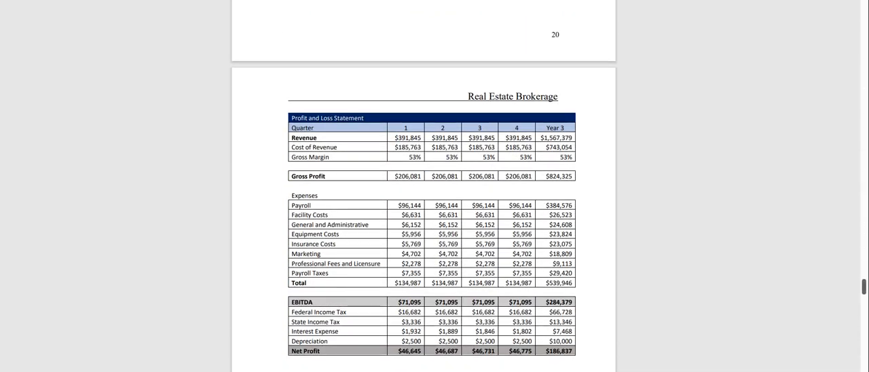
{"action": "scroll", "scroll_direction": "down", "scroll_amount": 3}
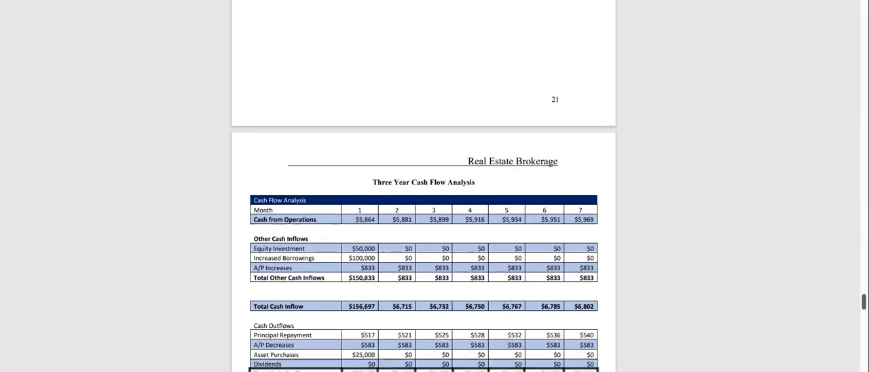
{"action": "scroll", "scroll_direction": "down", "scroll_amount": 3}
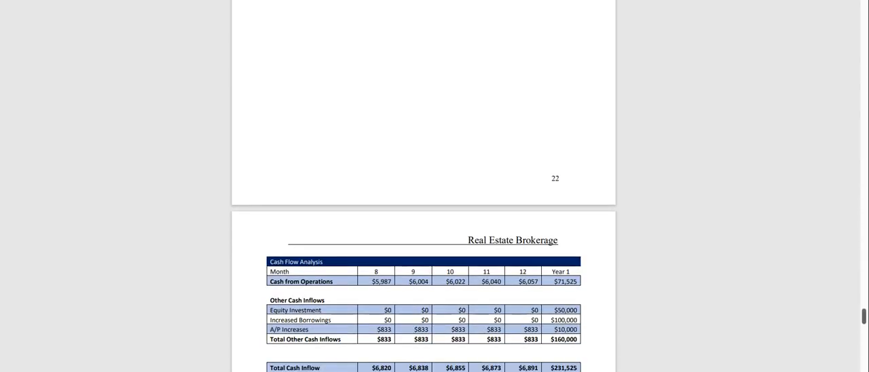
{"action": "scroll", "scroll_direction": "down", "scroll_amount": 3}
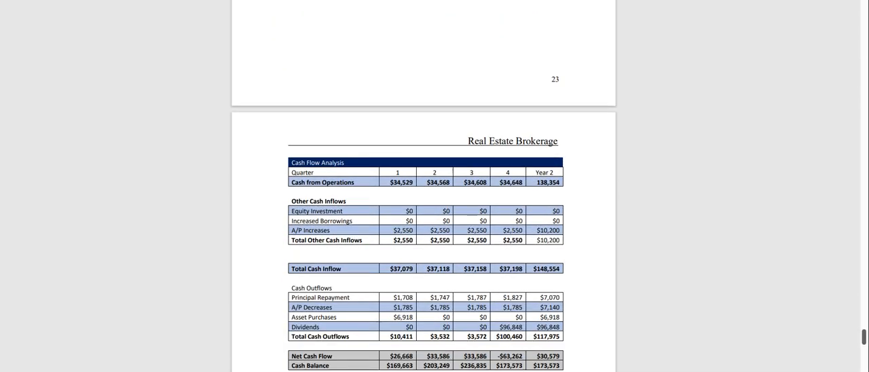
{"action": "scroll", "scroll_direction": "down", "scroll_amount": 3}
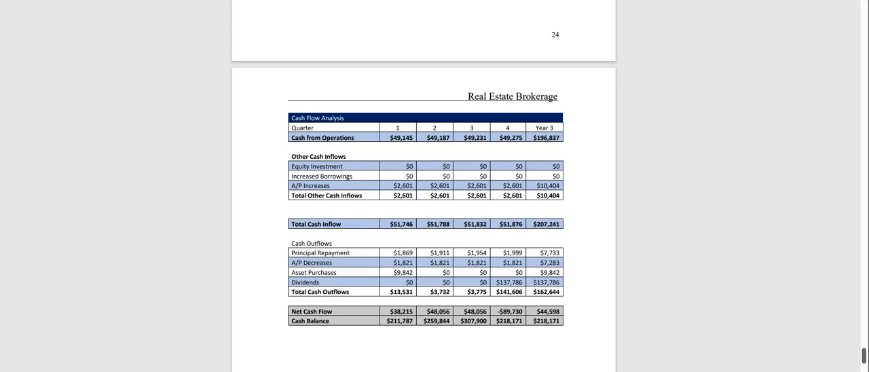
{"action": "scroll", "scroll_direction": "up", "scroll_amount": 3}
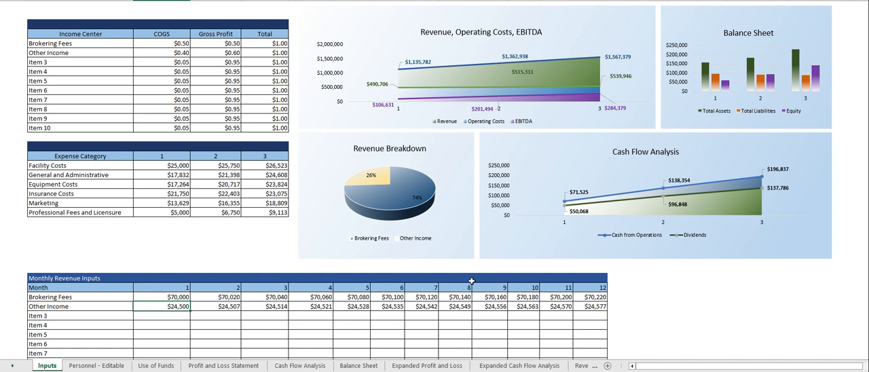
{"action": "mouse_move", "coordinate": [391, 36]}
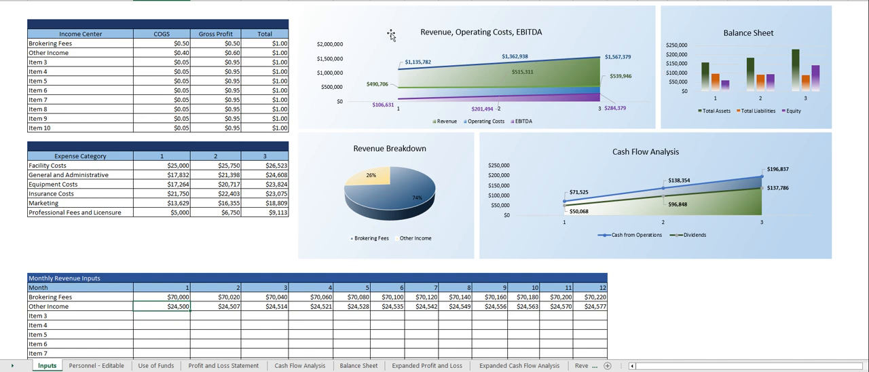
{"action": "mouse_move", "coordinate": [429, 203]}
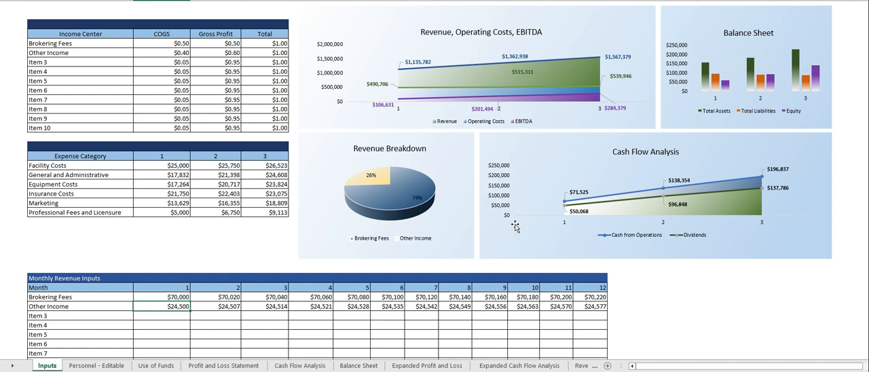
{"action": "left_click", "coordinate": [177, 298]}
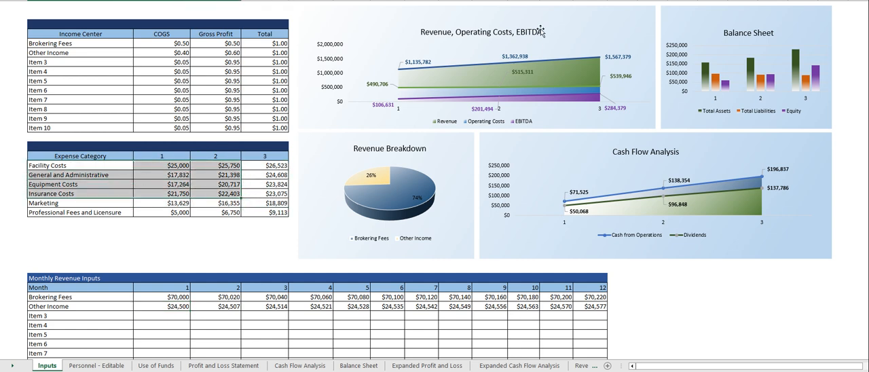
{"action": "mouse_move", "coordinate": [410, 182]}
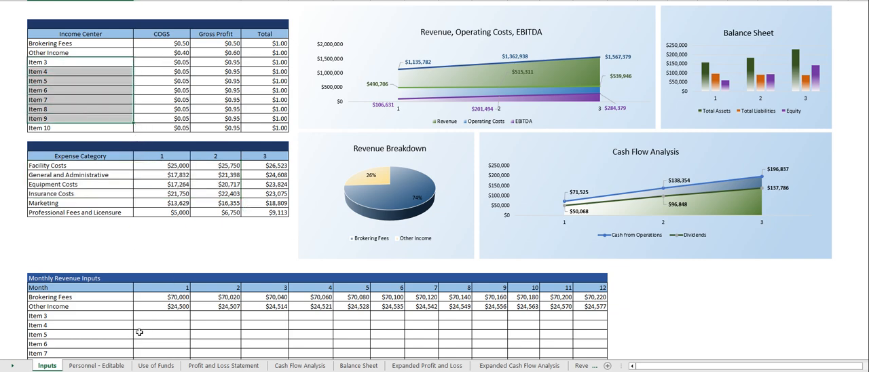
{"action": "left_click", "coordinate": [96, 365]}
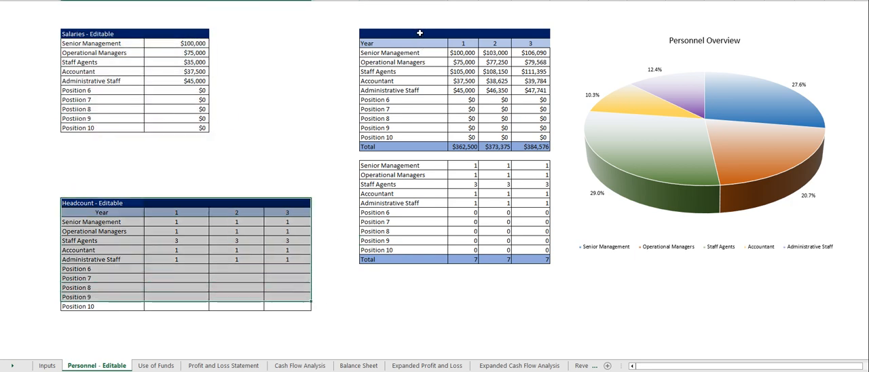
Browse the Use of Funds, Profit and Loss, Cash Flow, Balance Sheet and Revenue Overview sheets, then return to Word's Sales Forecasts.
{"action": "left_click", "coordinate": [155, 365]}
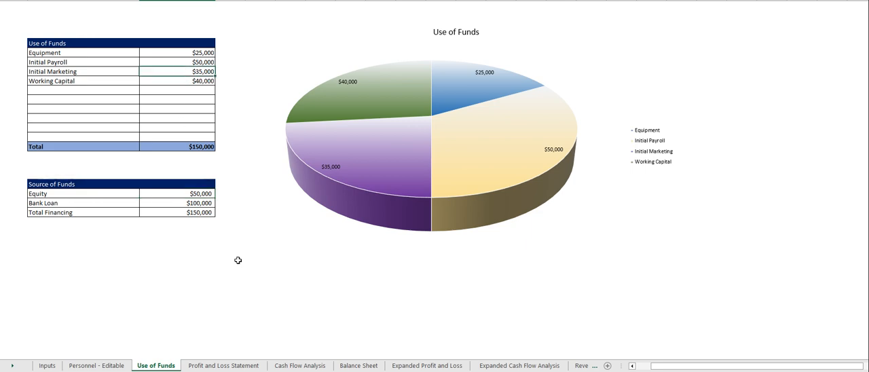
{"action": "left_click", "coordinate": [223, 365]}
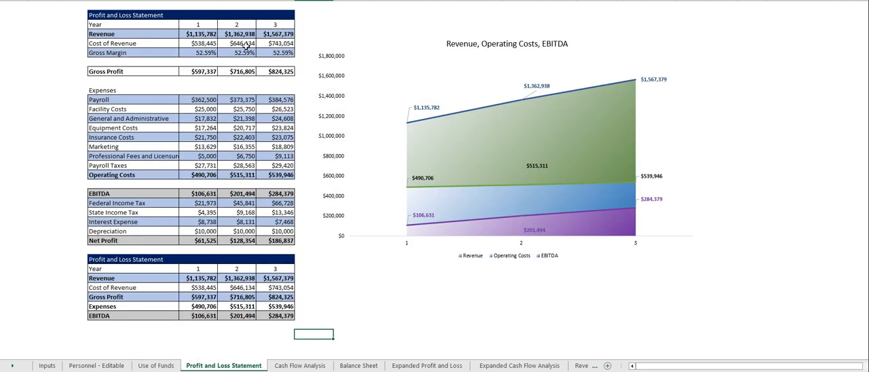
{"action": "left_click", "coordinate": [299, 365]}
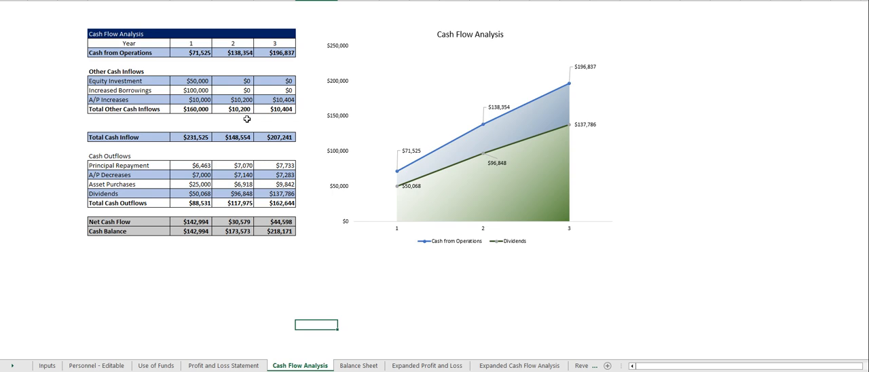
{"action": "left_click", "coordinate": [359, 365]}
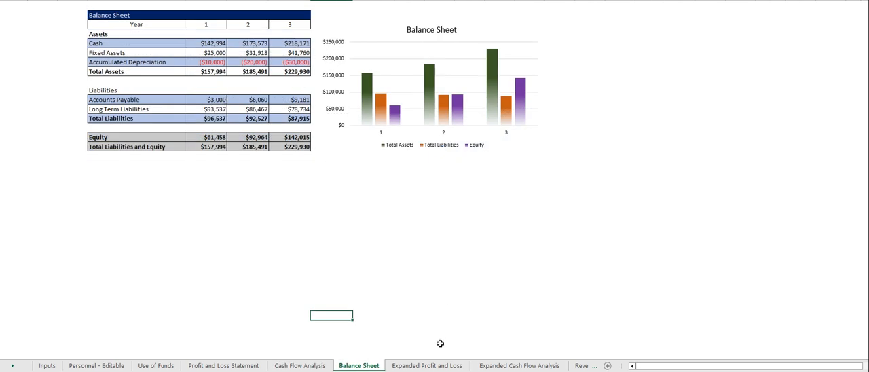
{"action": "left_click", "coordinate": [426, 366]}
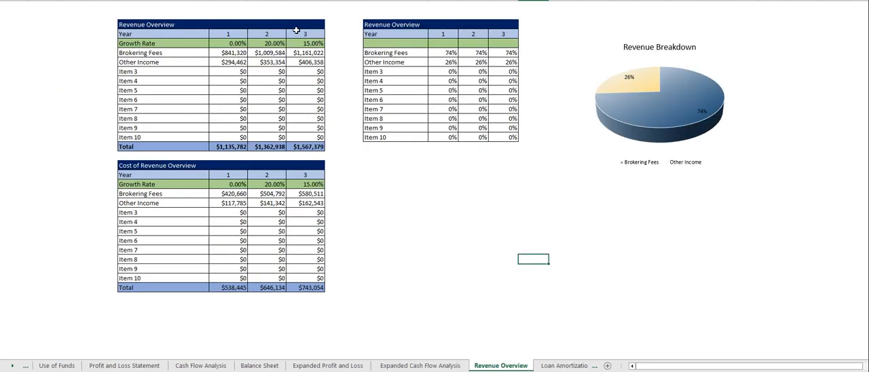
{"action": "left_click", "coordinate": [525, 365]}
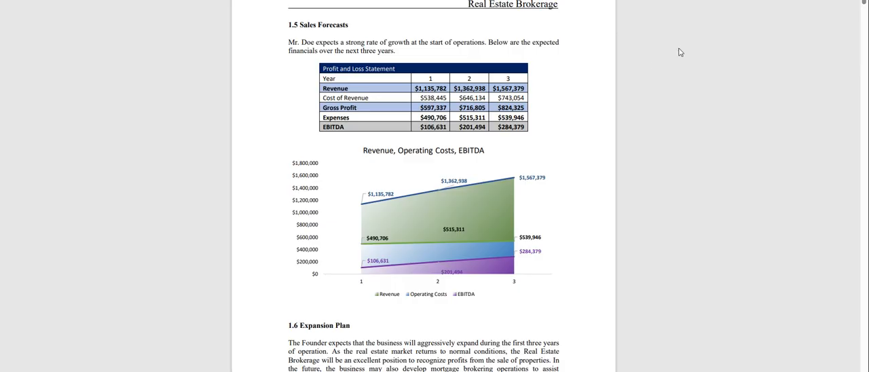
{"action": "scroll", "scroll_direction": "down", "scroll_amount": 3}
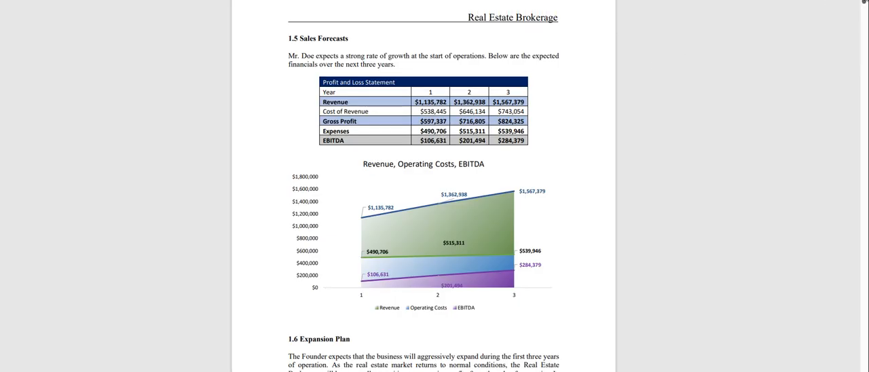